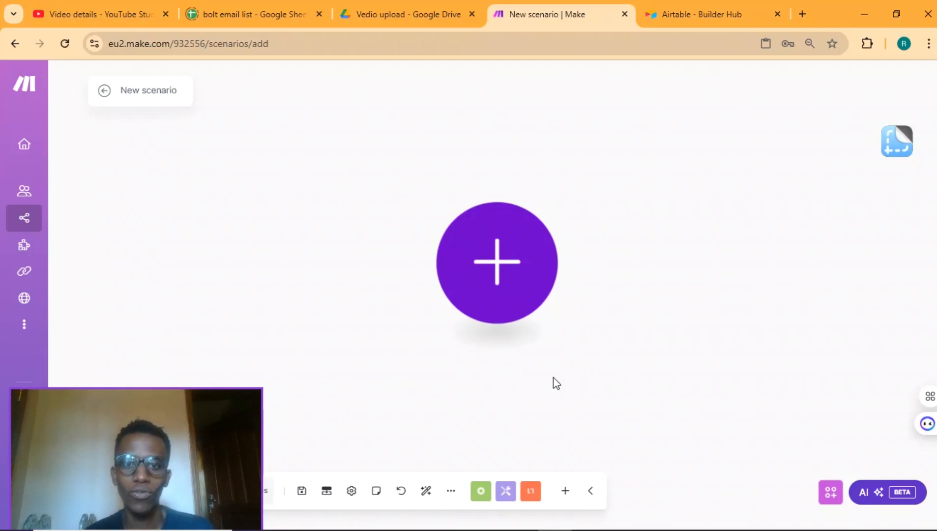
{"action": "mouse_move", "coordinate": [560, 314]}
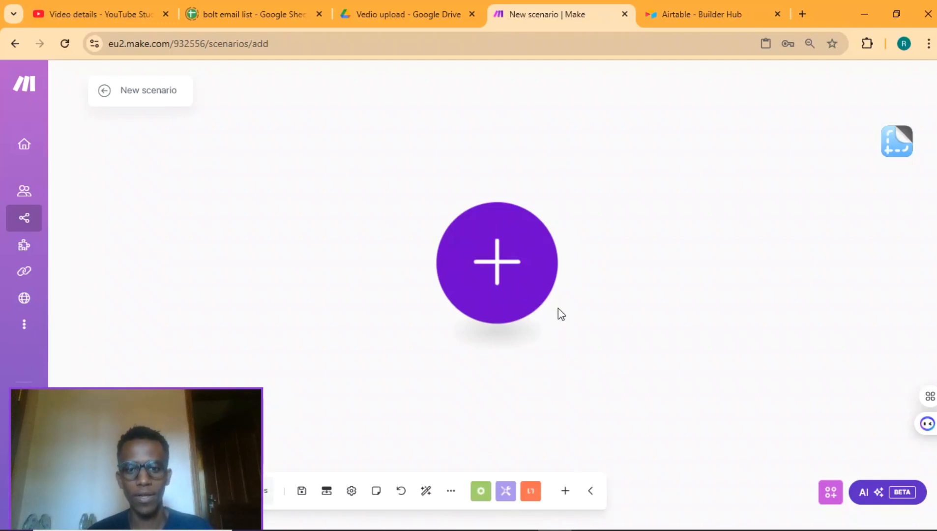
- Add an Airtable Create a Record module as the scenario's first module, searching 'air'
{"action": "left_click", "coordinate": [496, 263]}
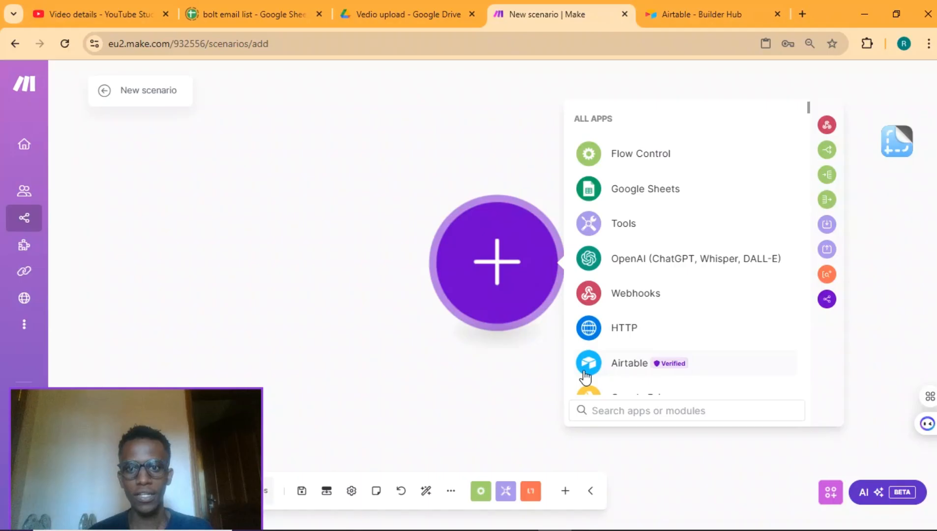
{"action": "type", "text": "airt"}
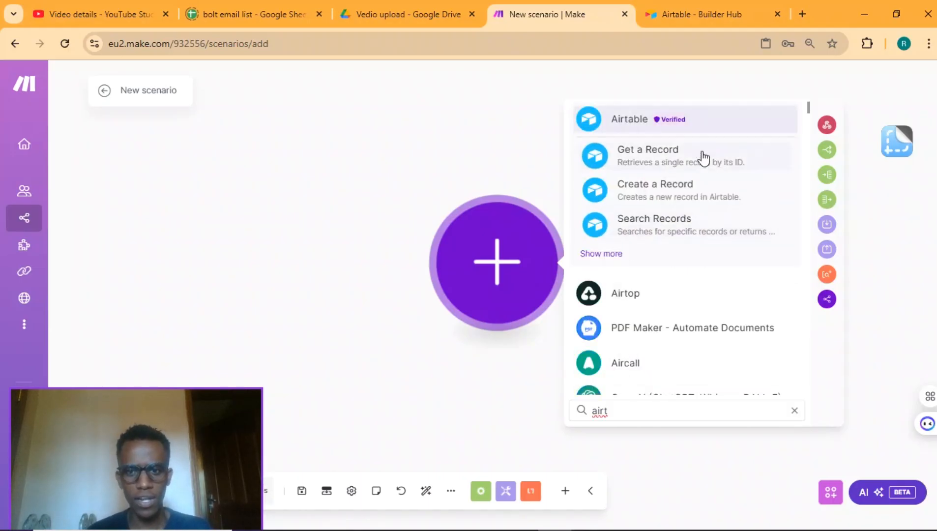
{"action": "mouse_move", "coordinate": [687, 200]}
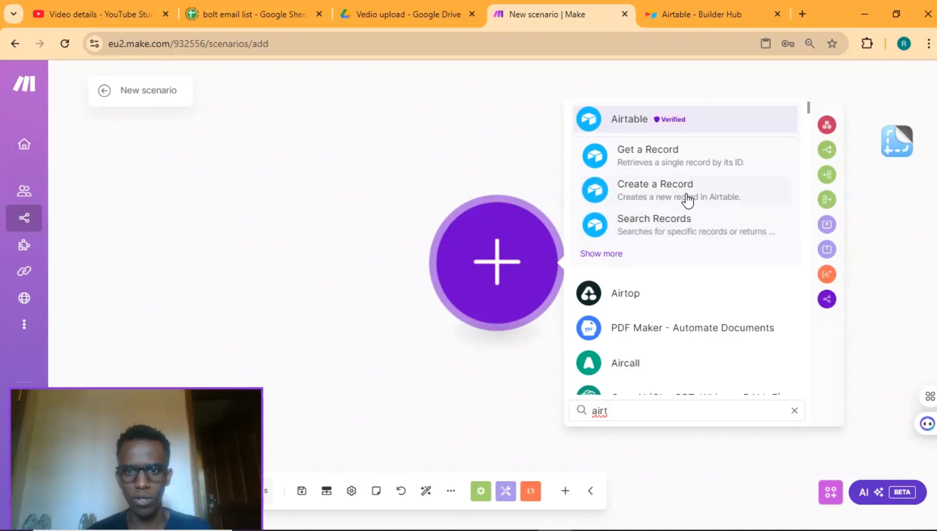
{"action": "left_click", "coordinate": [655, 184]}
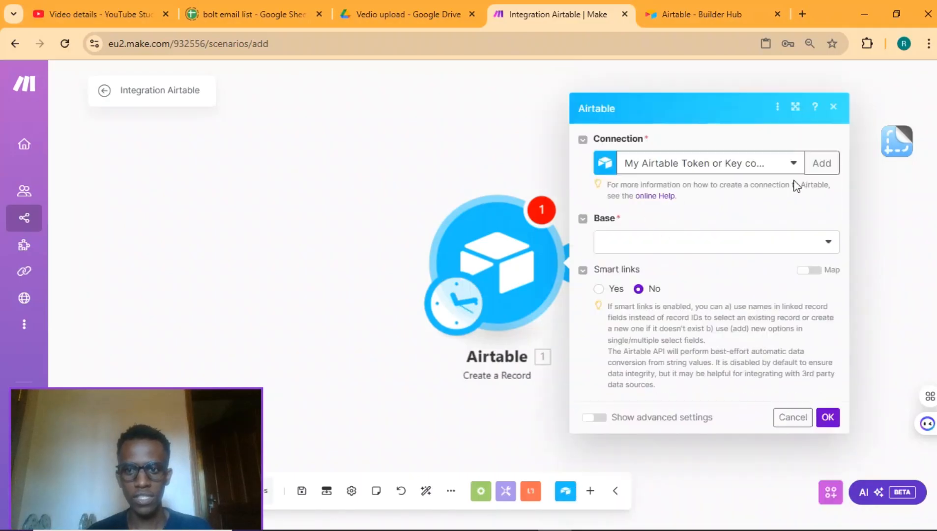
{"action": "mouse_move", "coordinate": [775, 168]}
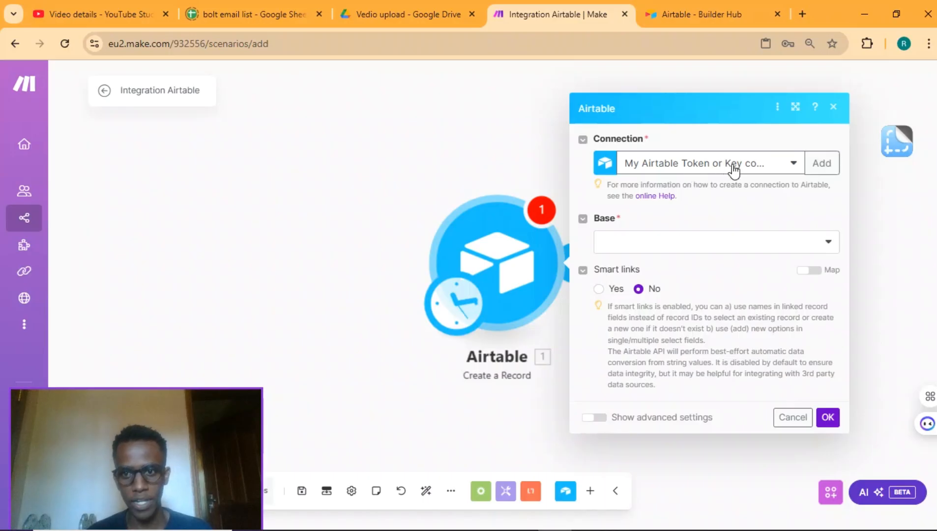
- Start a new Airtable connection and choose the Airtable Token or Key connection type
{"action": "left_click", "coordinate": [821, 163]}
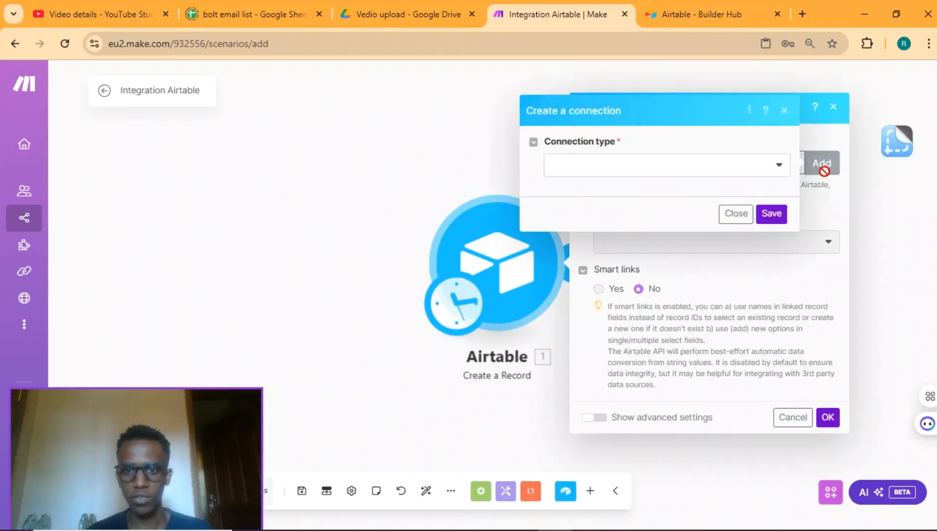
{"action": "left_click", "coordinate": [667, 165]}
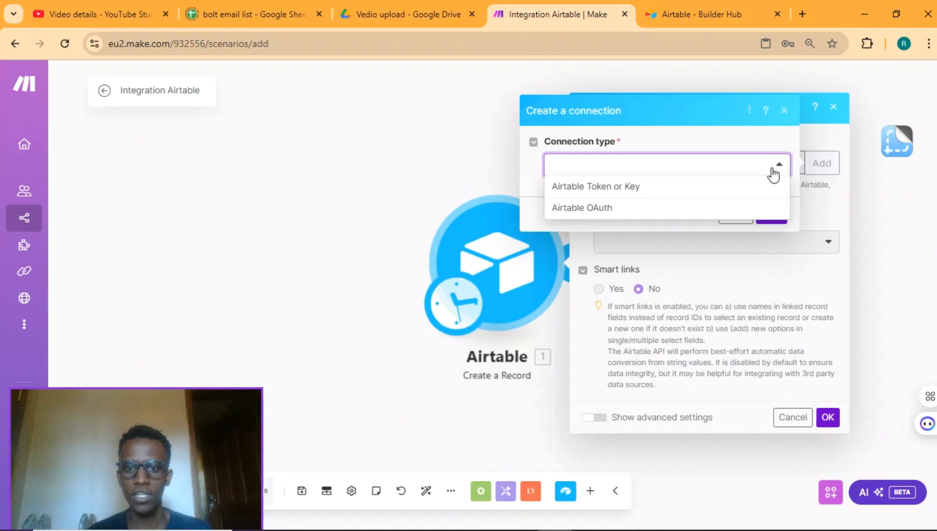
{"action": "mouse_move", "coordinate": [586, 194]}
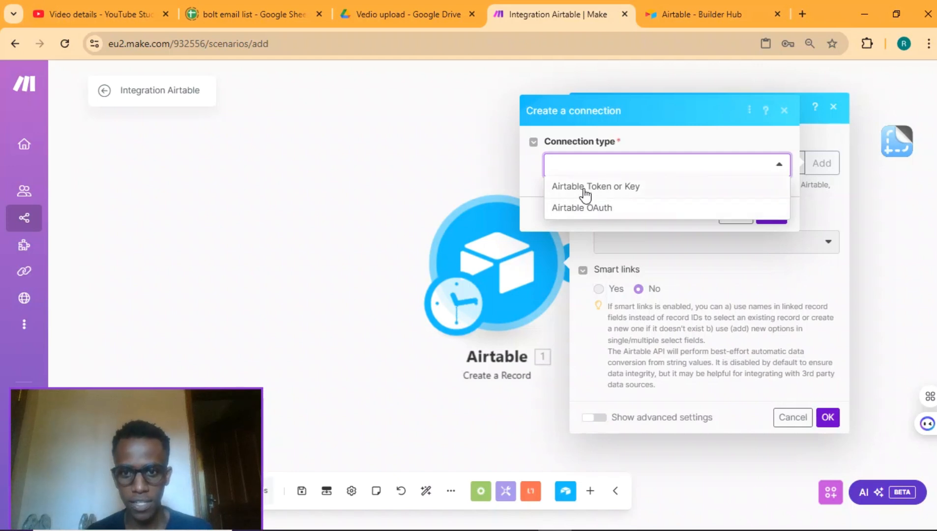
{"action": "mouse_move", "coordinate": [559, 213]}
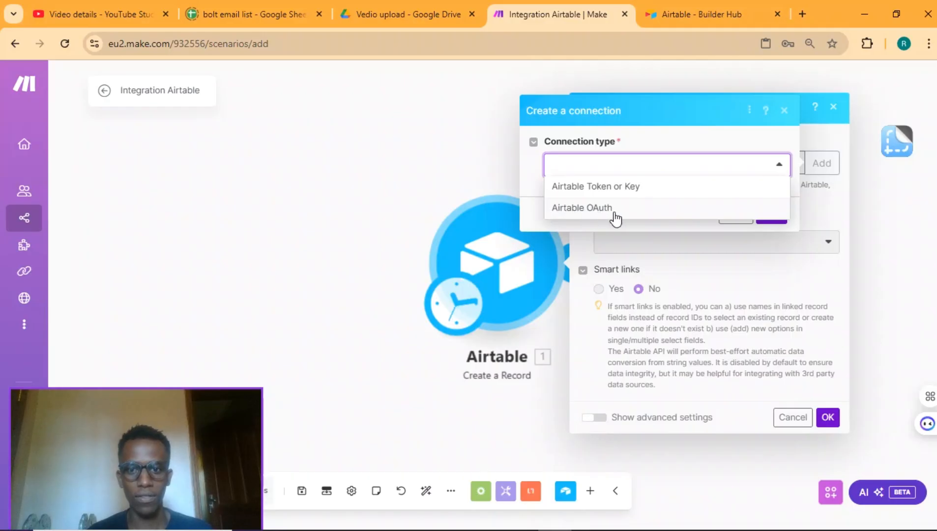
{"action": "mouse_move", "coordinate": [621, 220]}
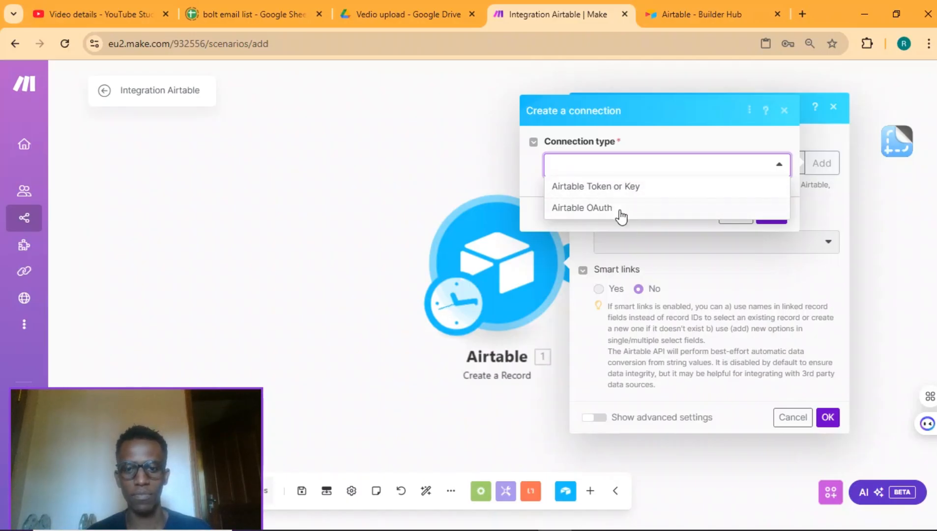
{"action": "mouse_move", "coordinate": [604, 194]}
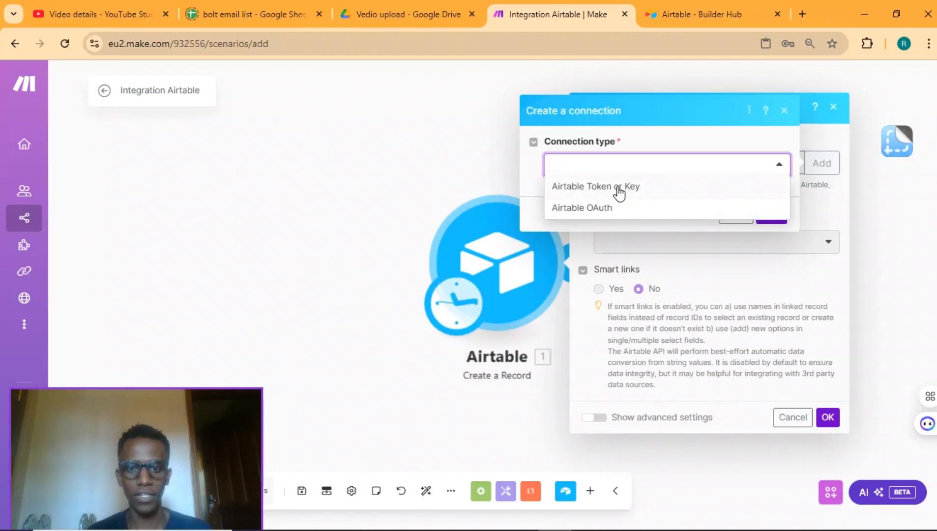
{"action": "left_click", "coordinate": [595, 187]}
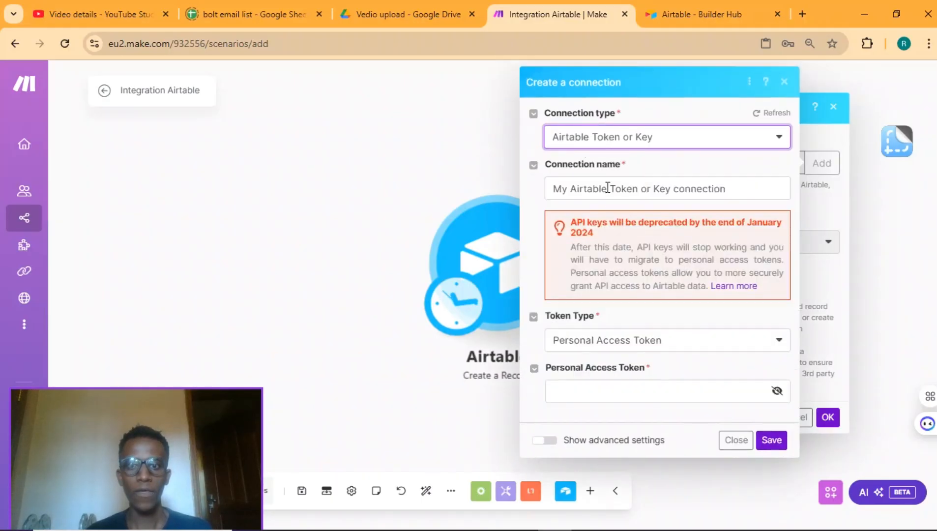
{"action": "left_click", "coordinate": [702, 14]}
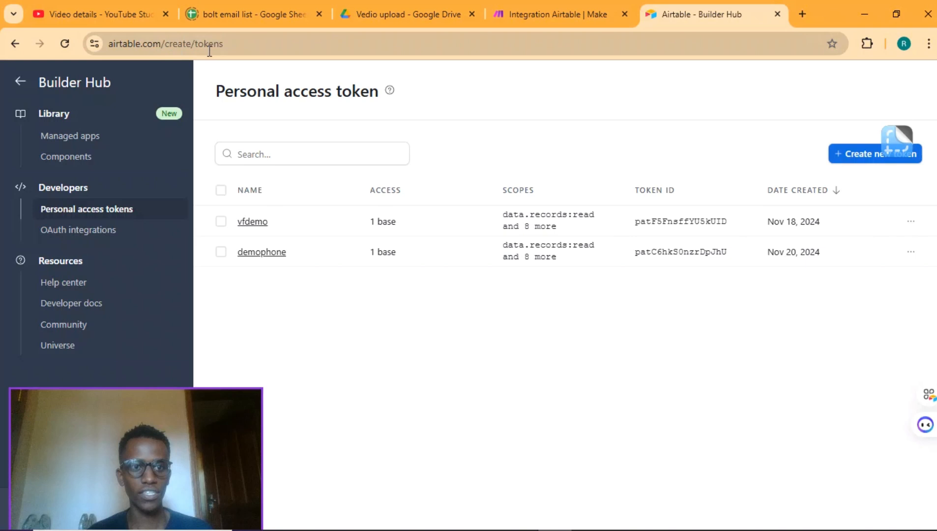
{"action": "mouse_move", "coordinate": [112, 154]}
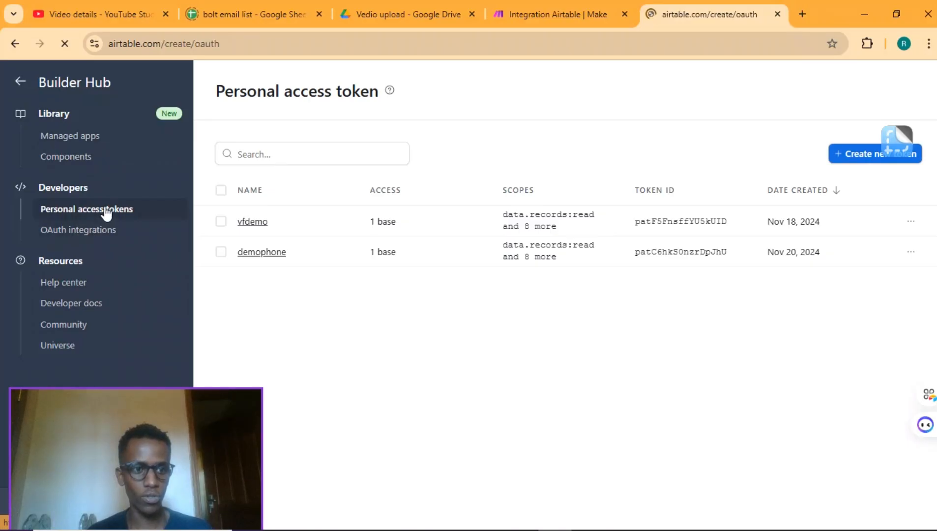
- Glance at OAuth integrations, then return to the Personal access tokens list in Builder Hub
{"action": "left_click", "coordinate": [79, 230]}
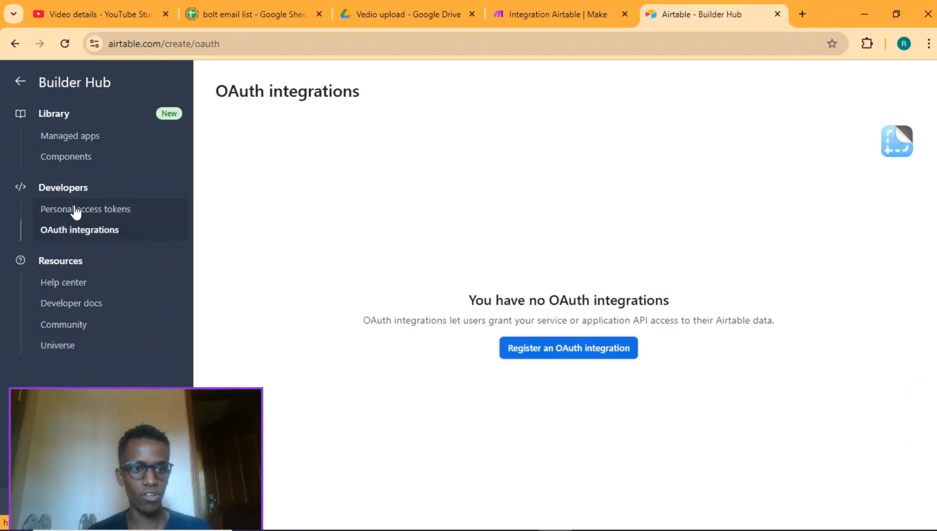
{"action": "left_click", "coordinate": [86, 210]}
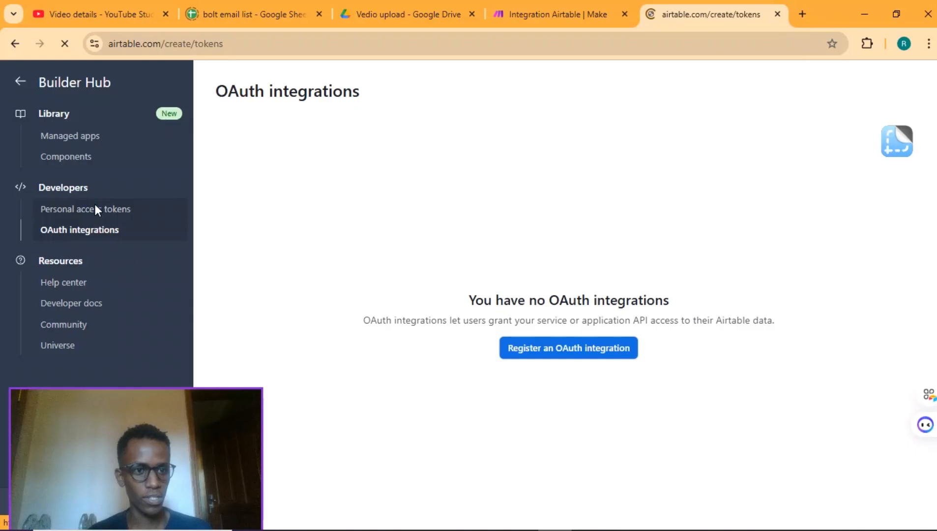
{"action": "left_click", "coordinate": [85, 209]}
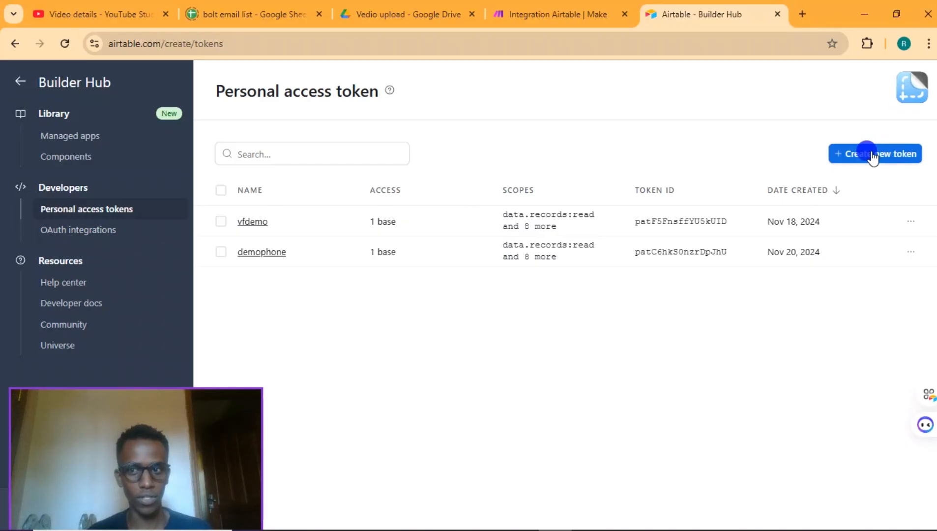
- Create a new personal access token named 'tutorial'
{"action": "left_click", "coordinate": [868, 153]}
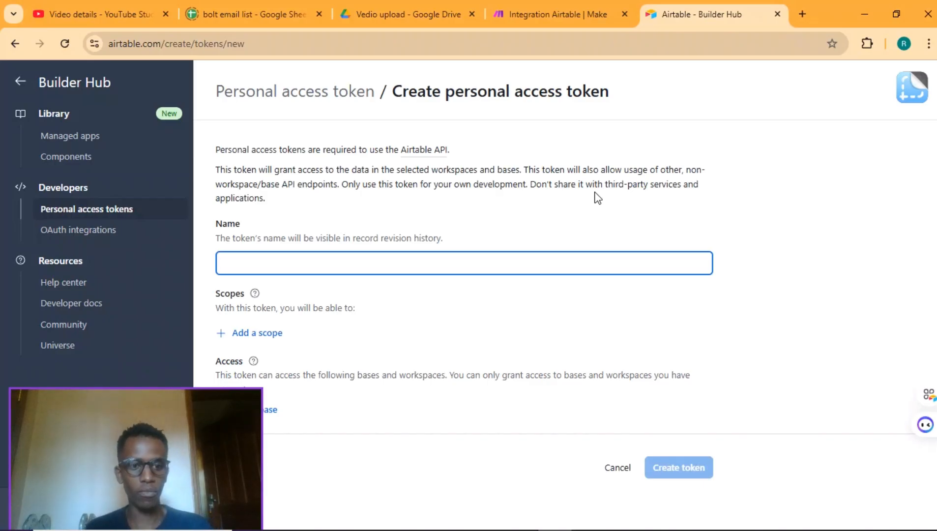
{"action": "left_click", "coordinate": [464, 270]}
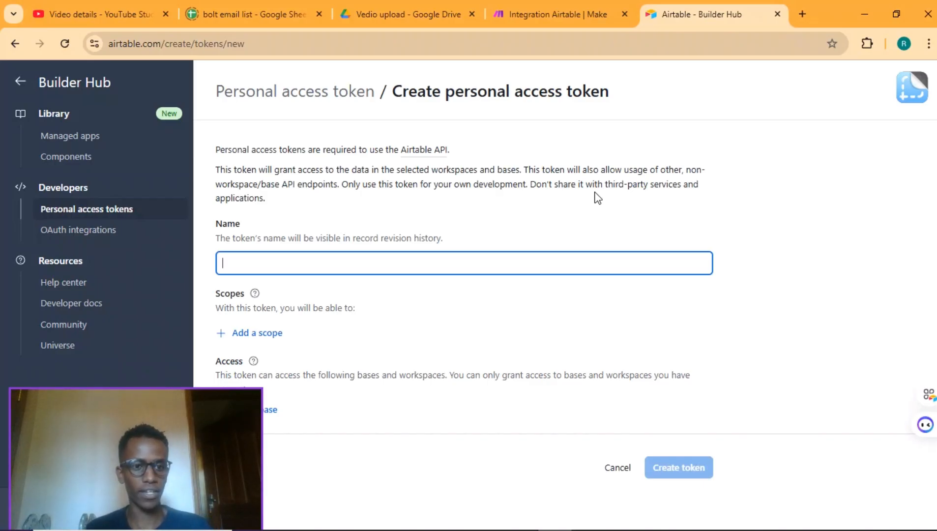
{"action": "type", "text": "tutorial"}
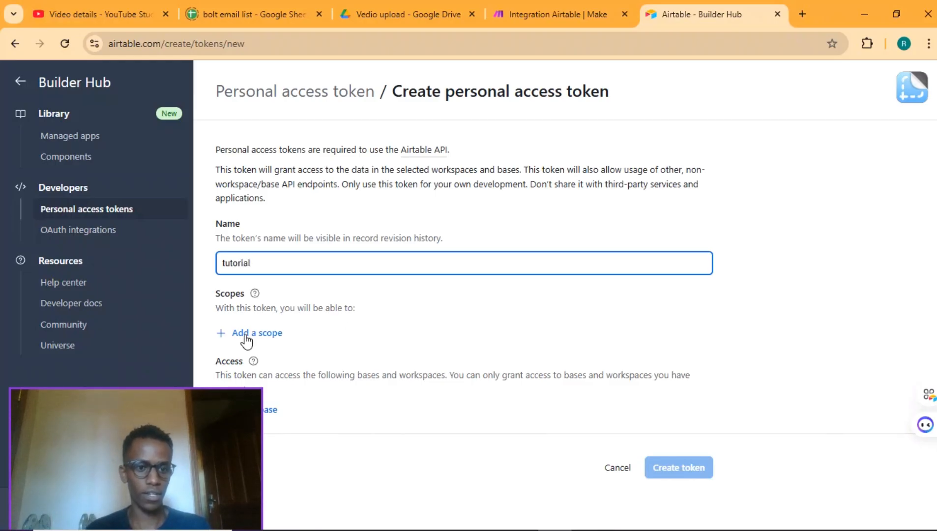
- Add the data.records:read scope and reopen the scope list for data.recordComments:read
{"action": "left_click", "coordinate": [255, 333]}
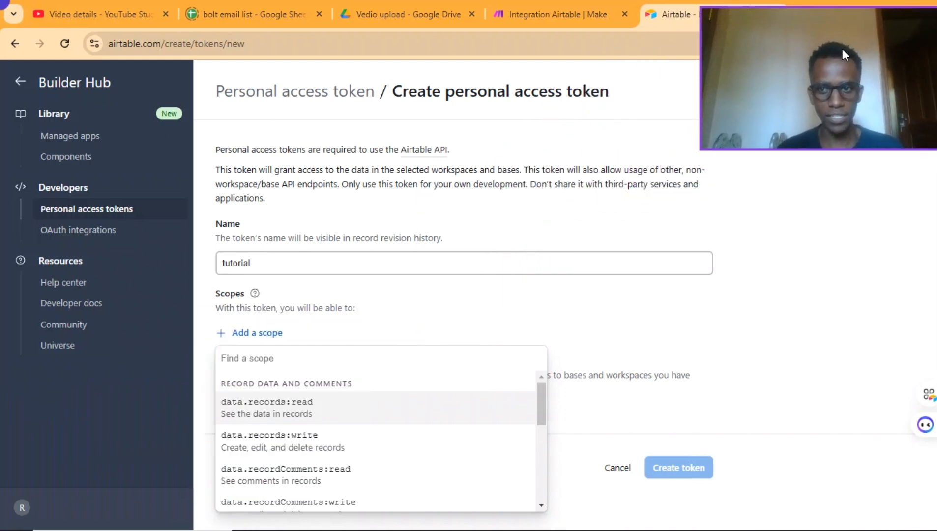
{"action": "scroll", "scroll_direction": "down", "scroll_amount": 3}
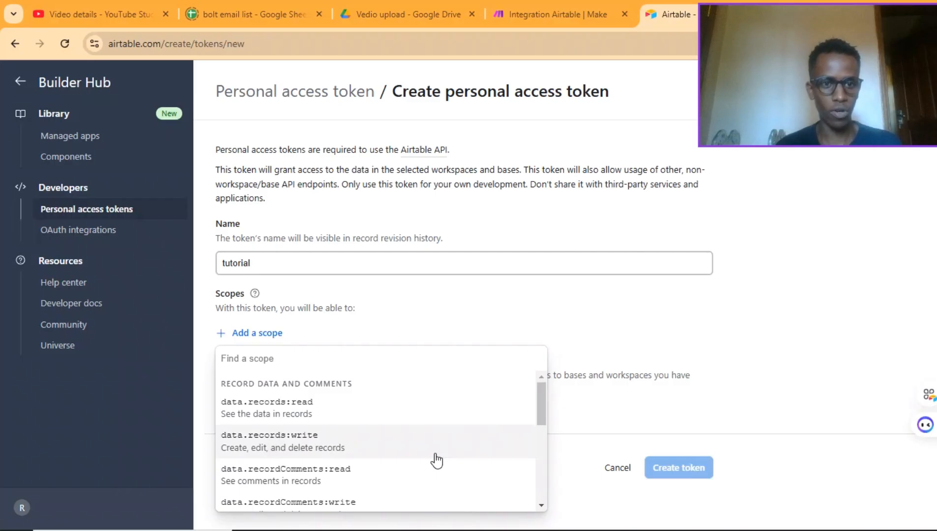
{"action": "mouse_move", "coordinate": [391, 458]}
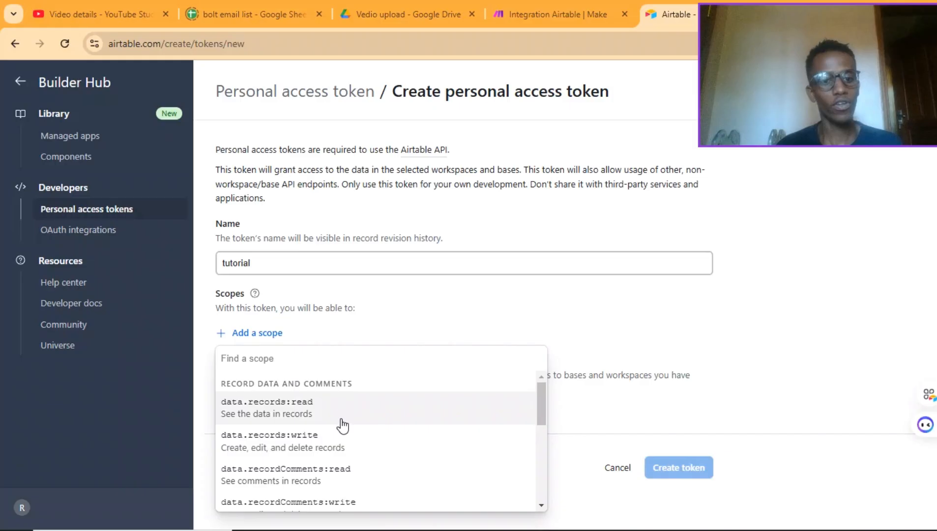
{"action": "left_click", "coordinate": [267, 408]}
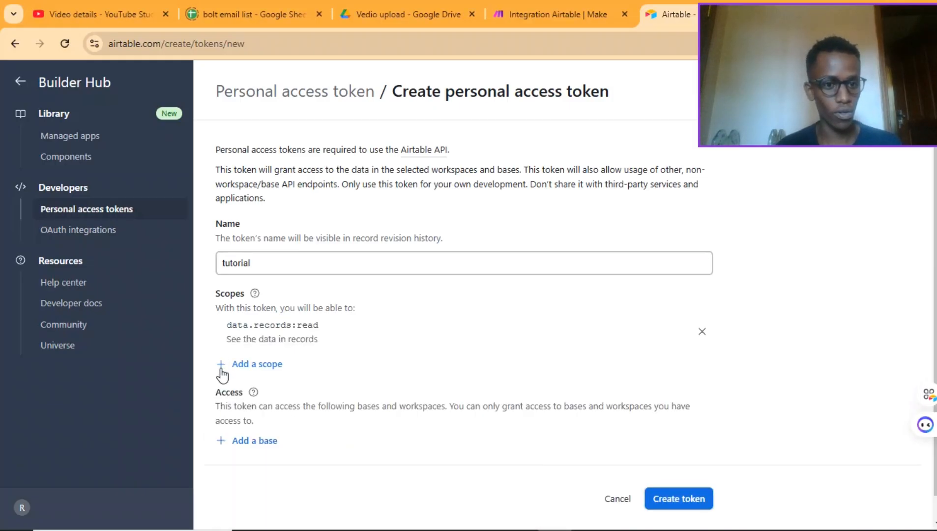
{"action": "left_click", "coordinate": [256, 364]}
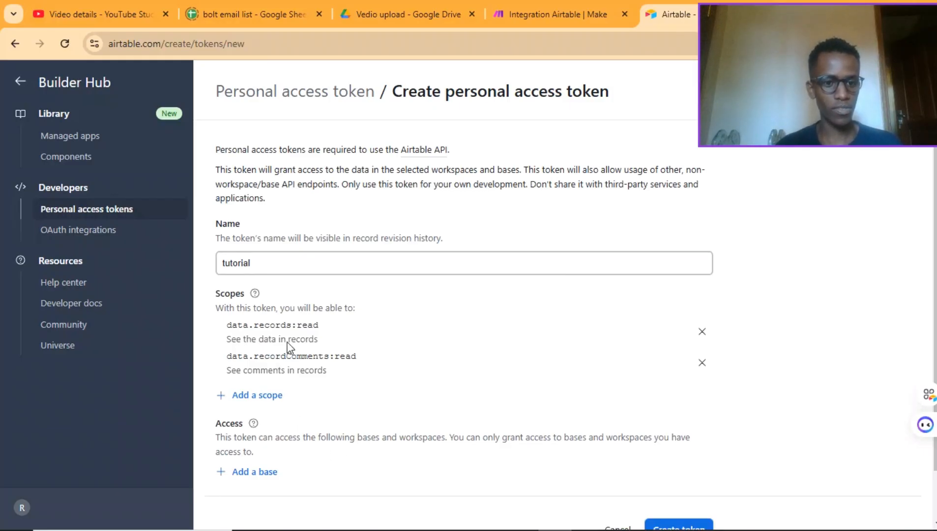
{"action": "scroll", "scroll_direction": "down", "scroll_amount": 3}
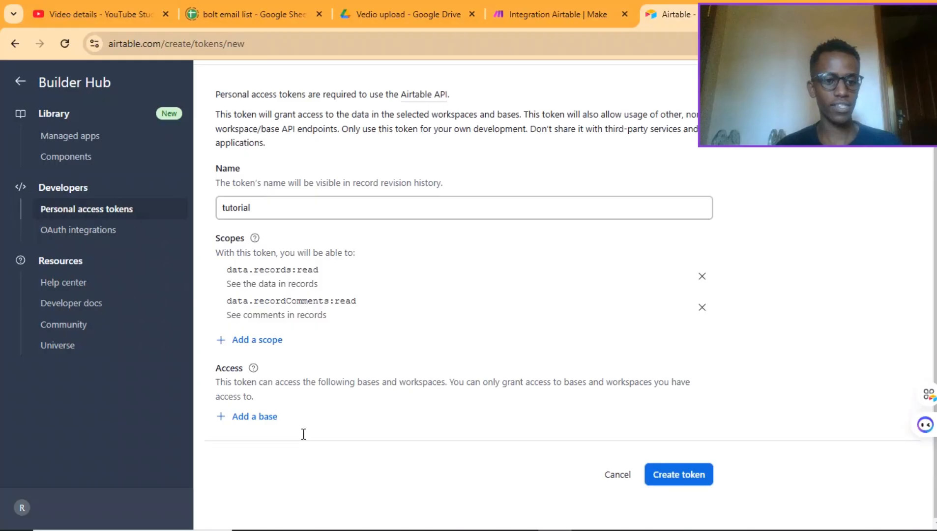
- Grant the token access to Untitled Base, create it, copy it and return to Make
{"action": "left_click", "coordinate": [254, 417]}
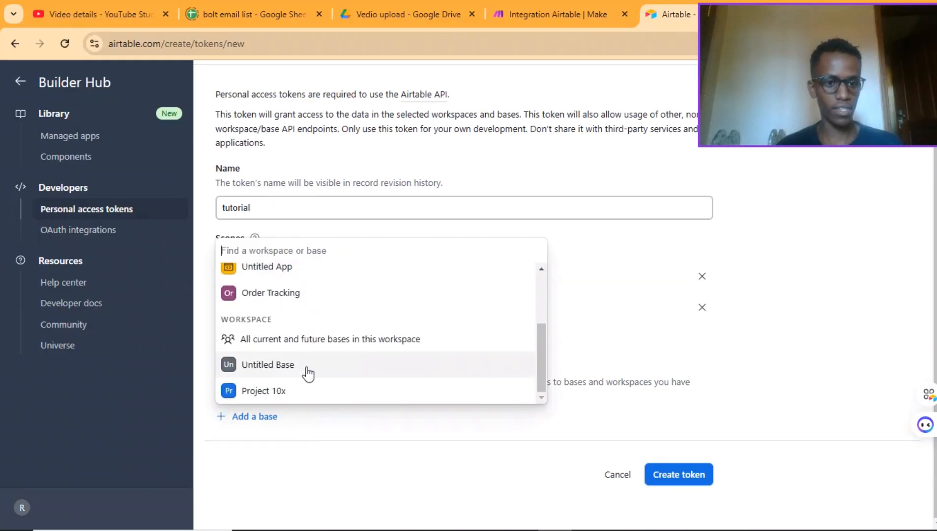
{"action": "mouse_move", "coordinate": [316, 371]}
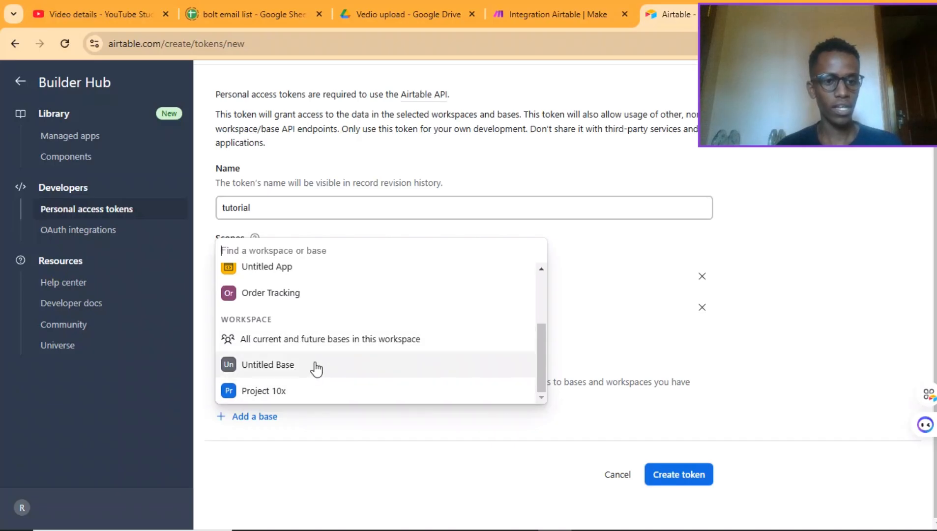
{"action": "mouse_move", "coordinate": [350, 379]}
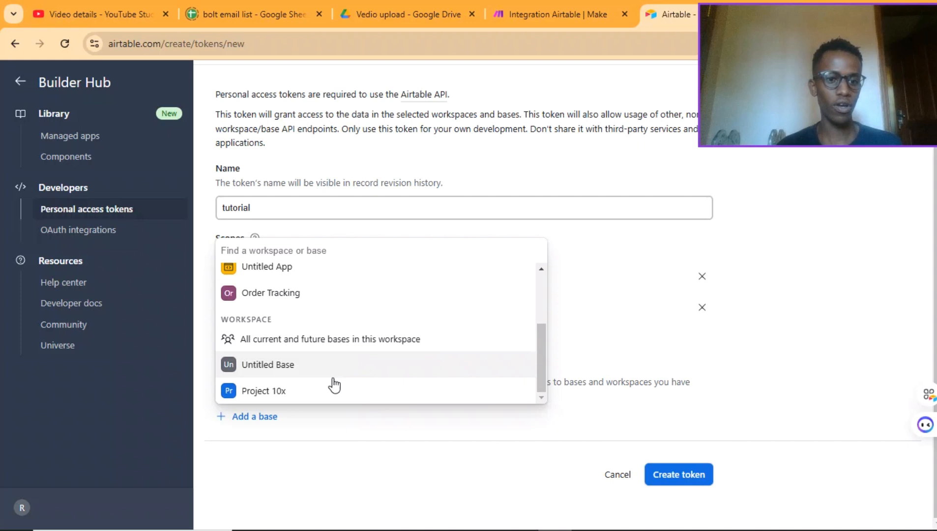
{"action": "mouse_move", "coordinate": [336, 376]}
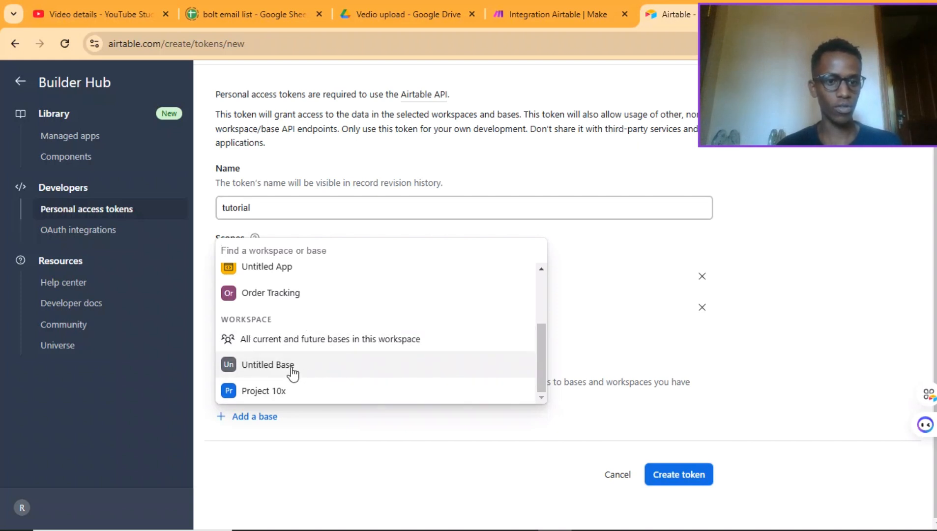
{"action": "left_click", "coordinate": [268, 365]}
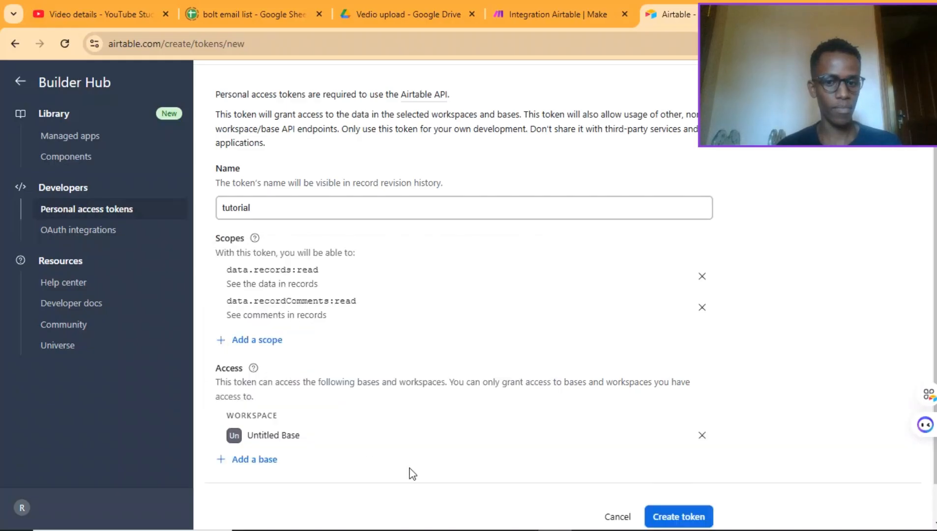
{"action": "scroll", "scroll_direction": "down", "scroll_amount": 3}
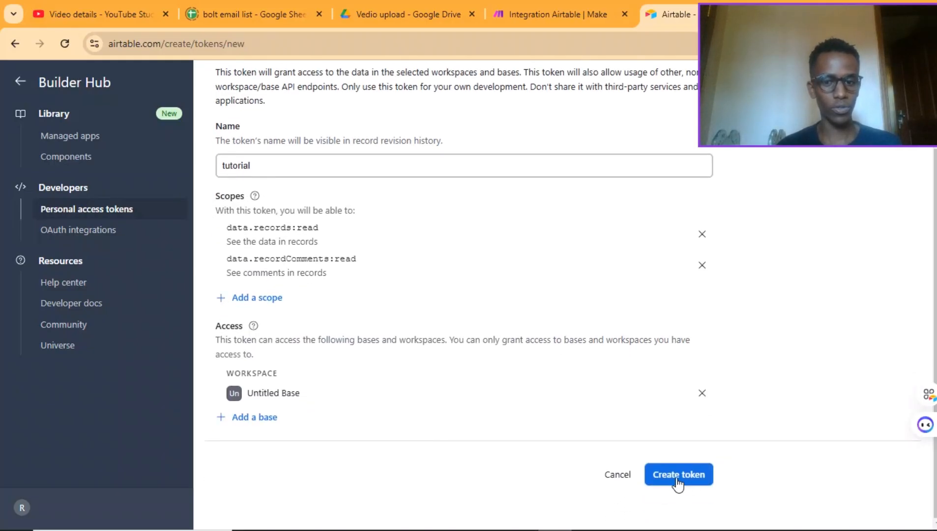
{"action": "left_click", "coordinate": [678, 474]}
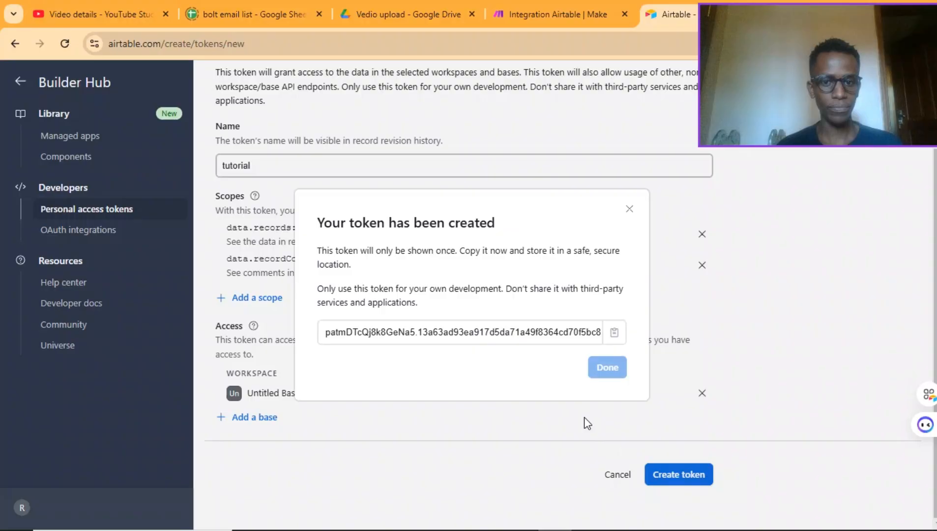
{"action": "left_click", "coordinate": [614, 332]}
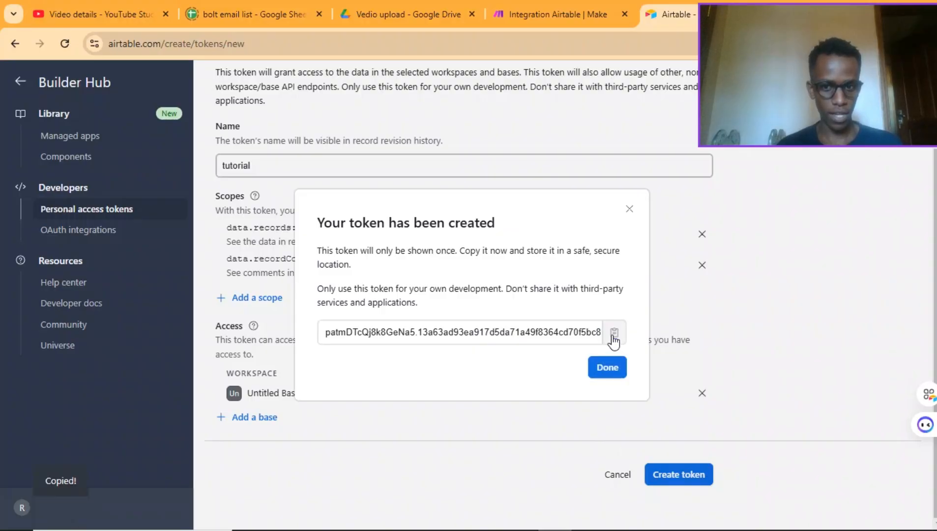
{"action": "left_click", "coordinate": [553, 15]}
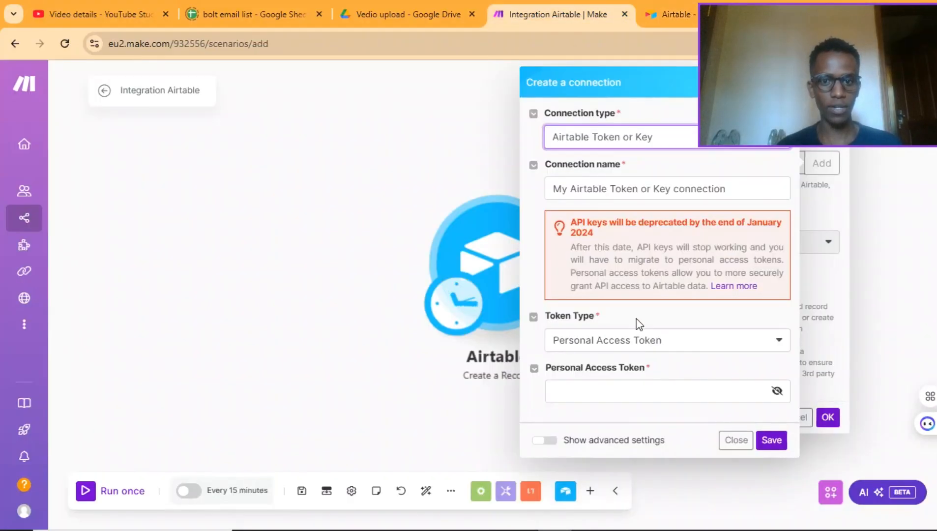
- Paste the token into the Personal Access Token field and show the connection-type options
{"action": "left_click", "coordinate": [657, 391]}
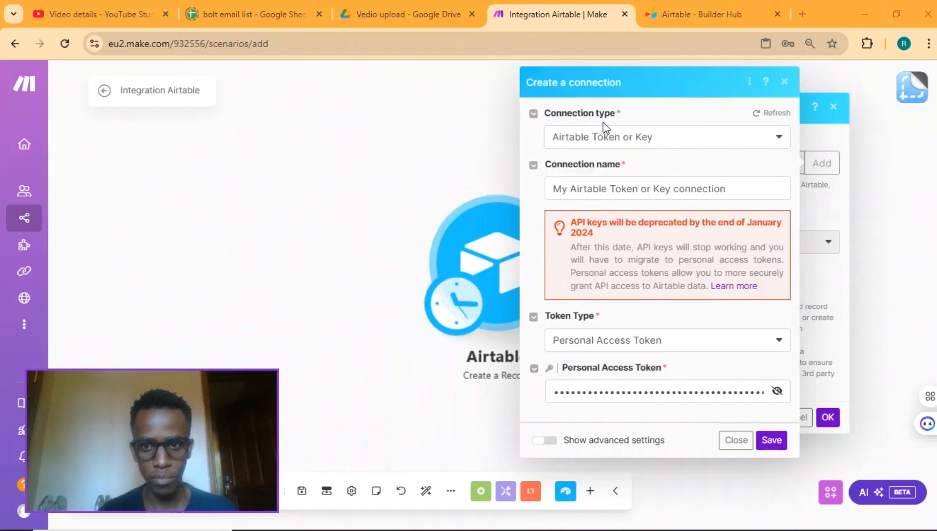
{"action": "left_click", "coordinate": [668, 137]}
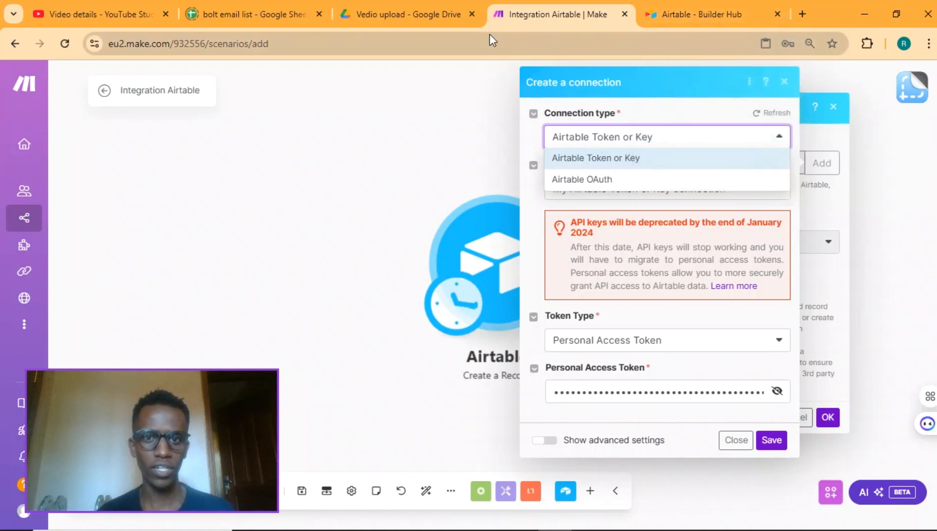
{"action": "mouse_move", "coordinate": [550, 42]}
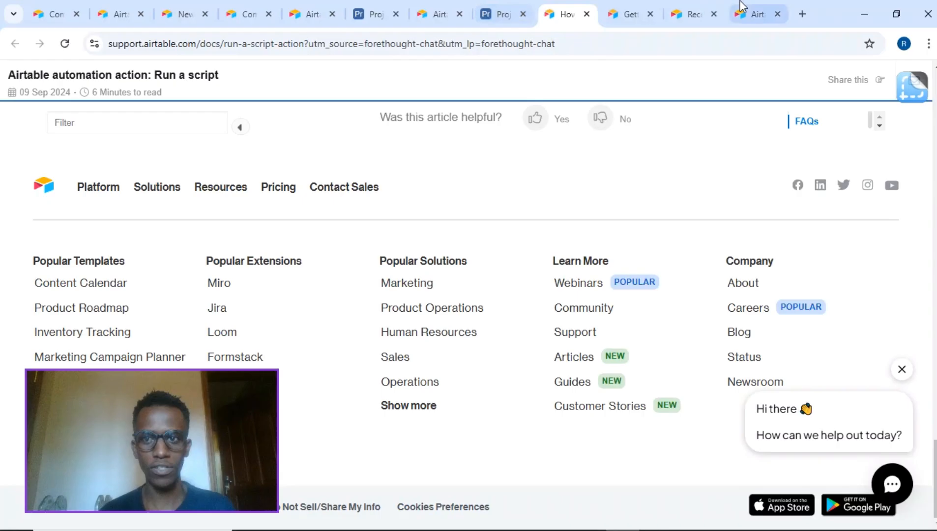
- Review Airtable pricing and the token list, starting a Create new token form
{"action": "left_click", "coordinate": [753, 13]}
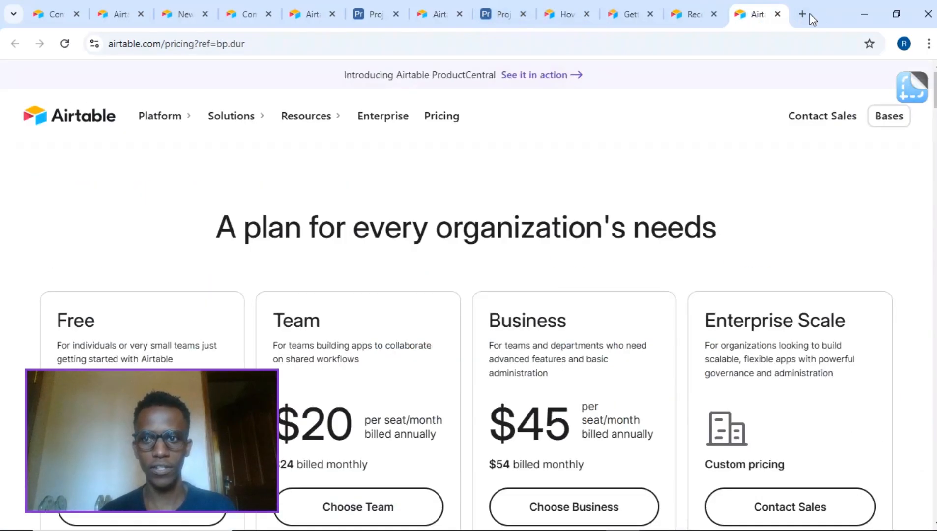
{"action": "left_click", "coordinate": [801, 13]}
{"action": "type", "text": "airtable.com/create/tokens"}
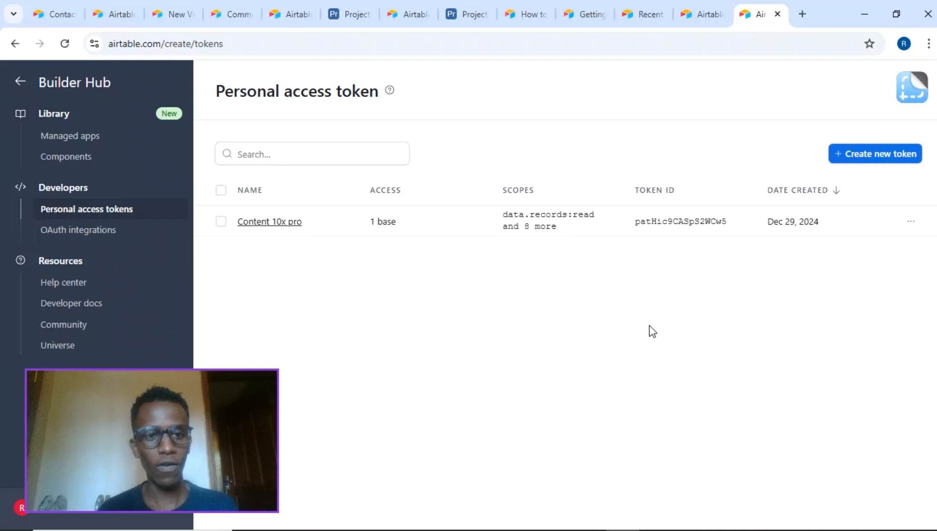
{"action": "mouse_move", "coordinate": [881, 160]}
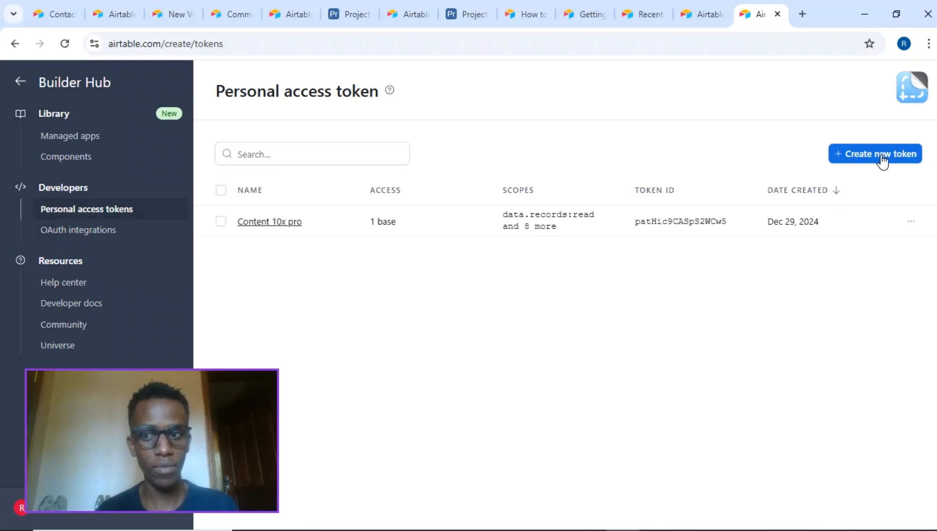
{"action": "left_click", "coordinate": [875, 153]}
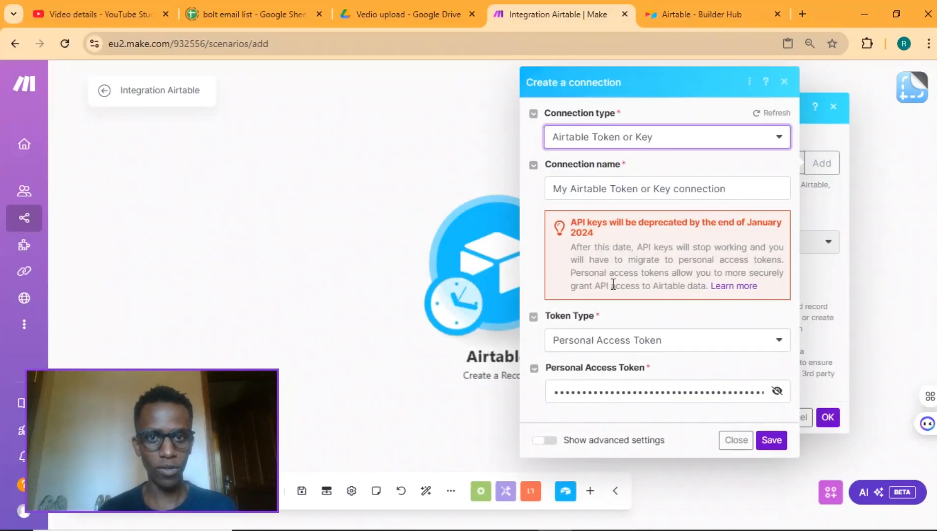
{"action": "mouse_move", "coordinate": [616, 276]}
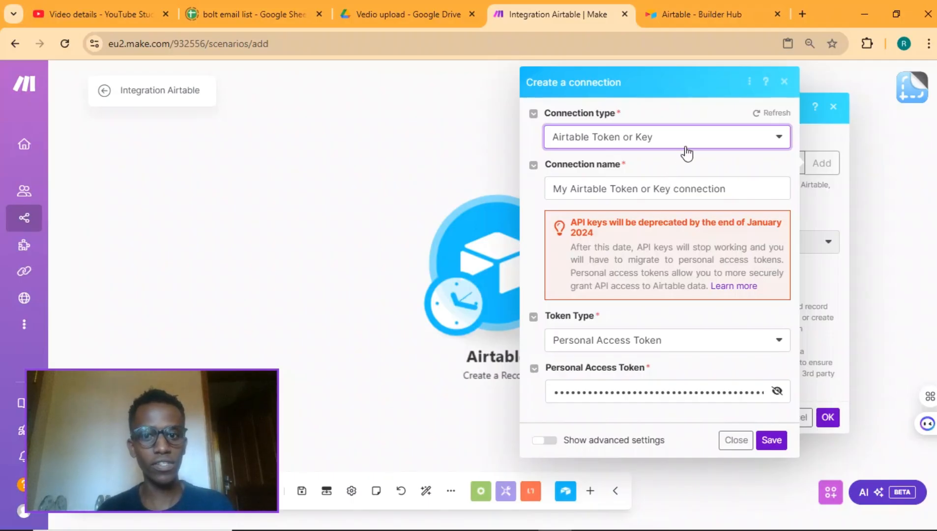
- Switch the connection to Airtable OAuth and save it, launching Airtable's access request
{"action": "left_click", "coordinate": [691, 137]}
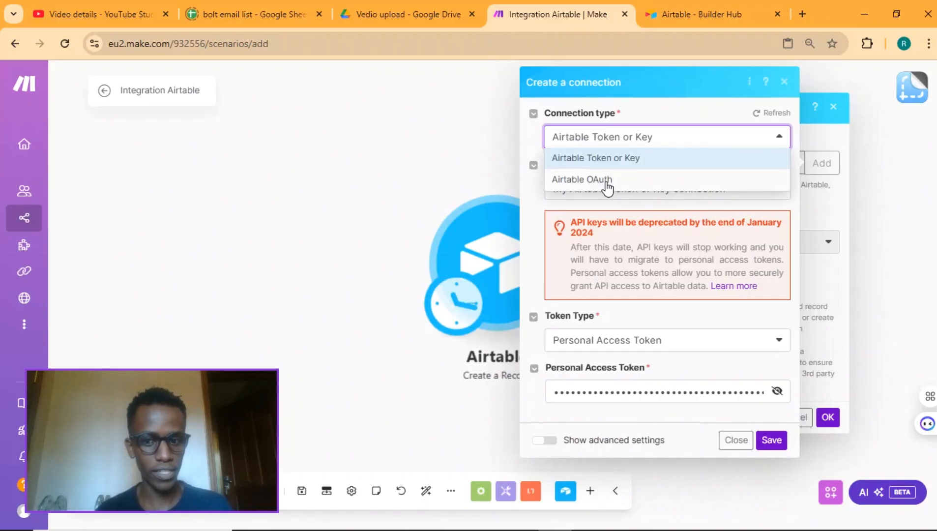
{"action": "left_click", "coordinate": [583, 180]}
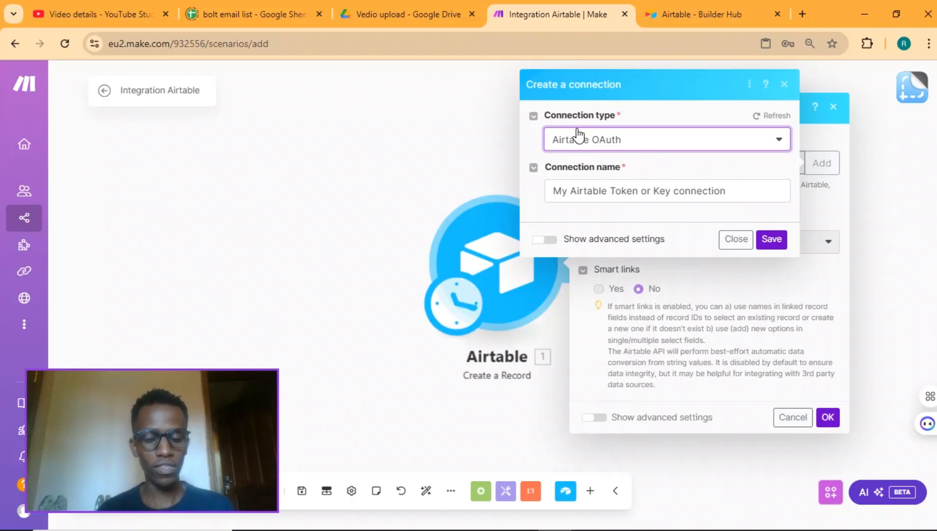
{"action": "mouse_move", "coordinate": [610, 172]}
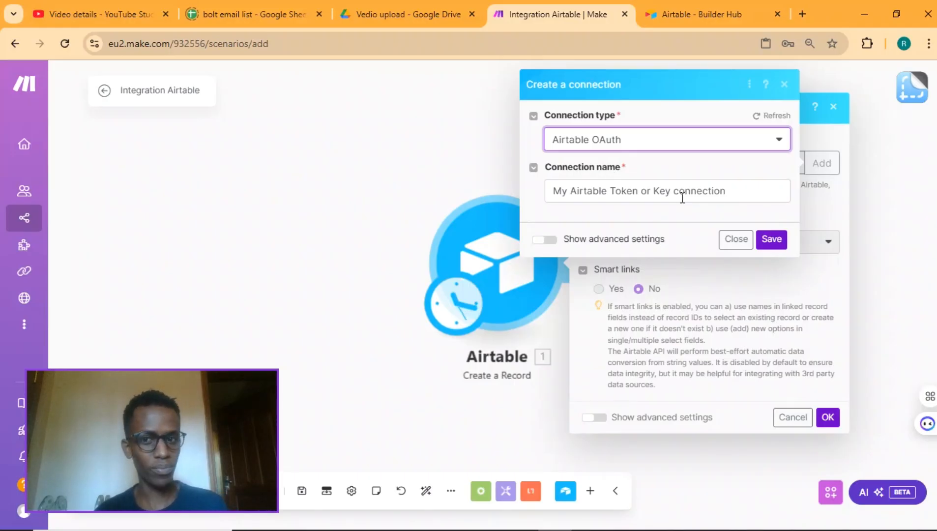
{"action": "left_click", "coordinate": [687, 190]}
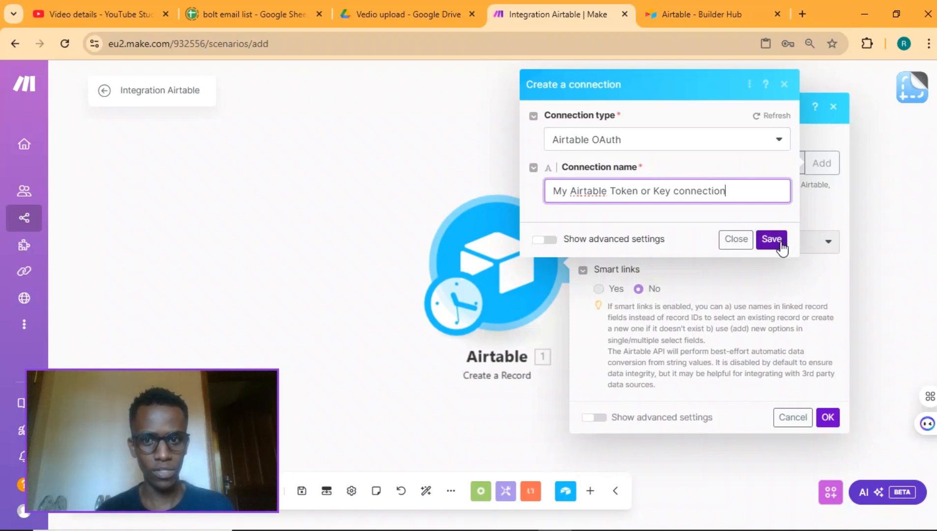
{"action": "left_click", "coordinate": [771, 240]}
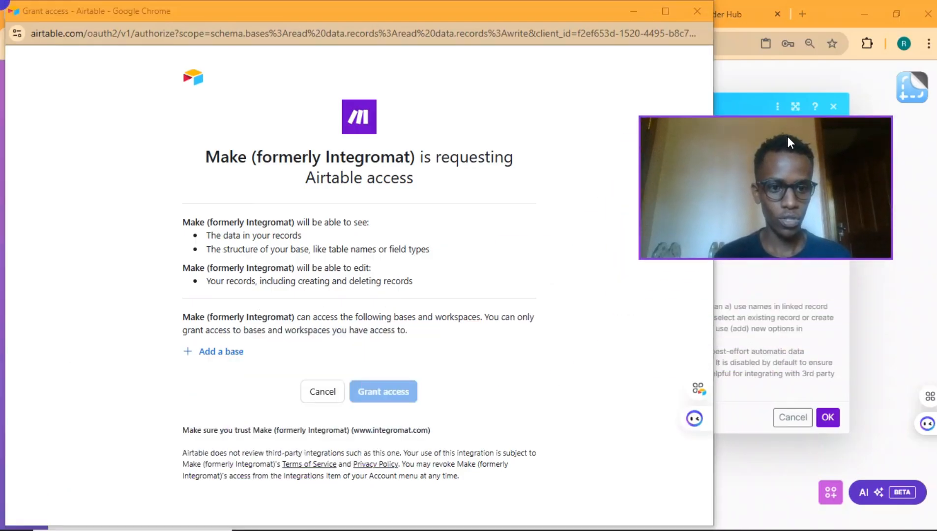
- Grant Make access to Untitled Base and close the finished authorization window
{"action": "left_click", "coordinate": [220, 352]}
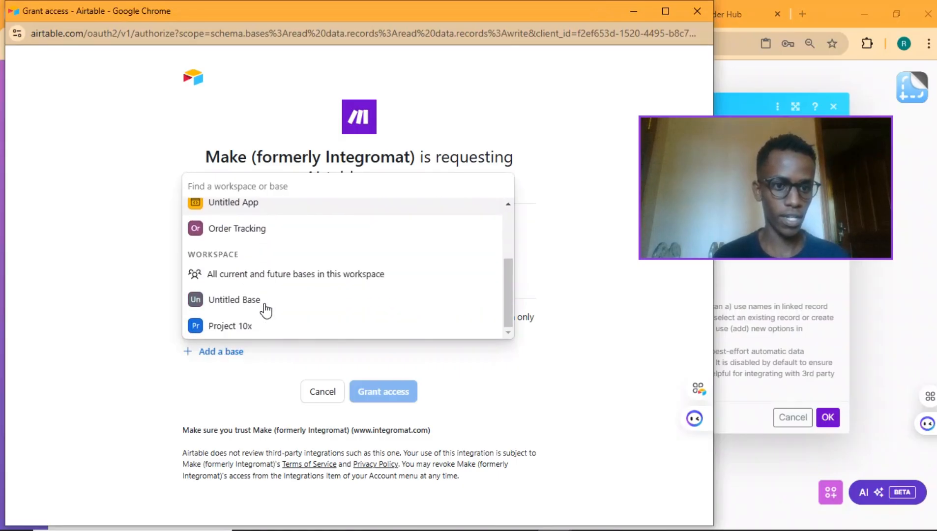
{"action": "left_click", "coordinate": [234, 300]}
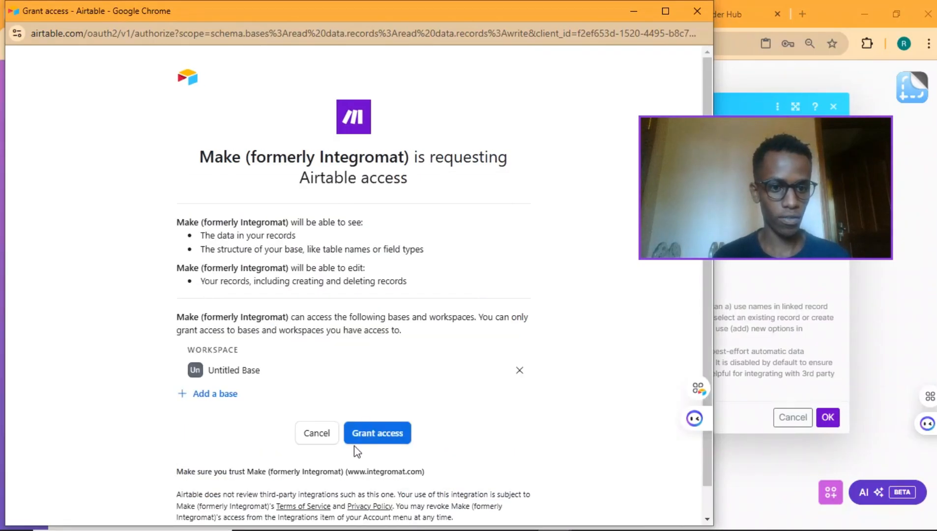
{"action": "left_click", "coordinate": [377, 433]}
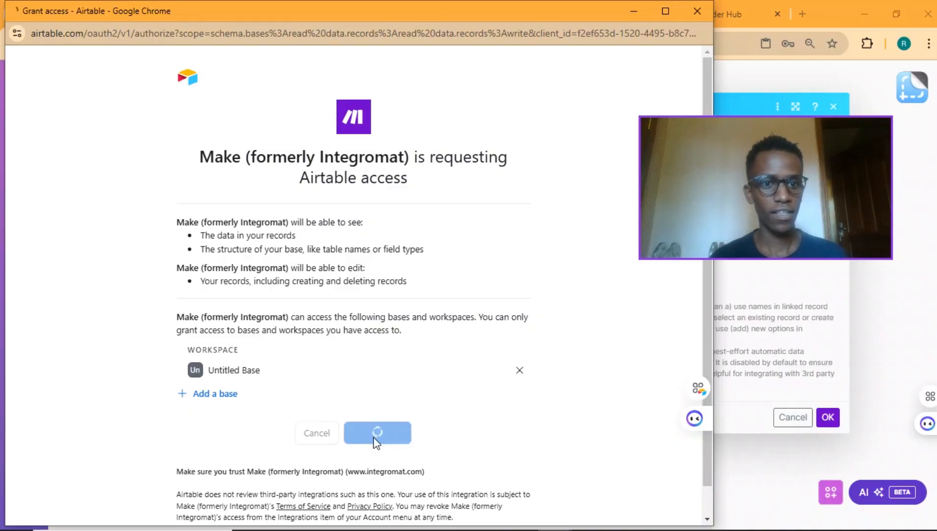
{"action": "left_click", "coordinate": [378, 433]}
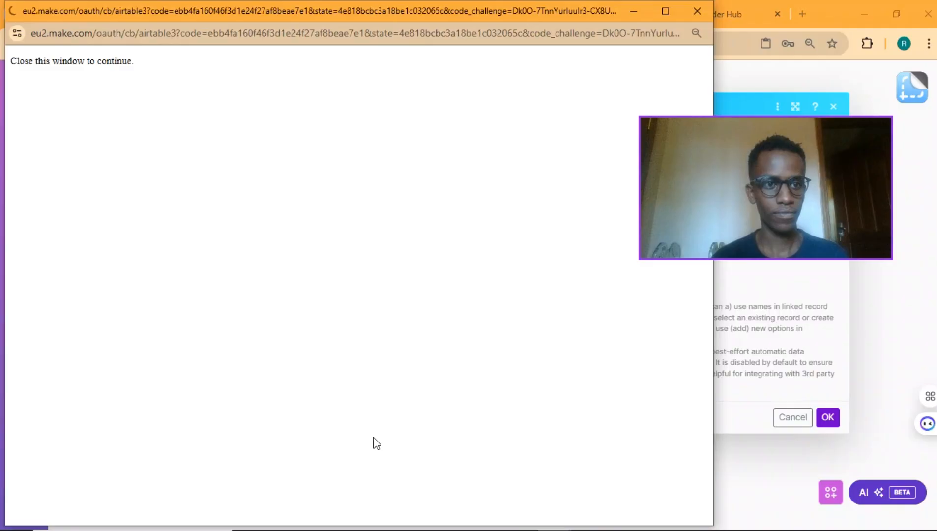
{"action": "left_click", "coordinate": [696, 10]}
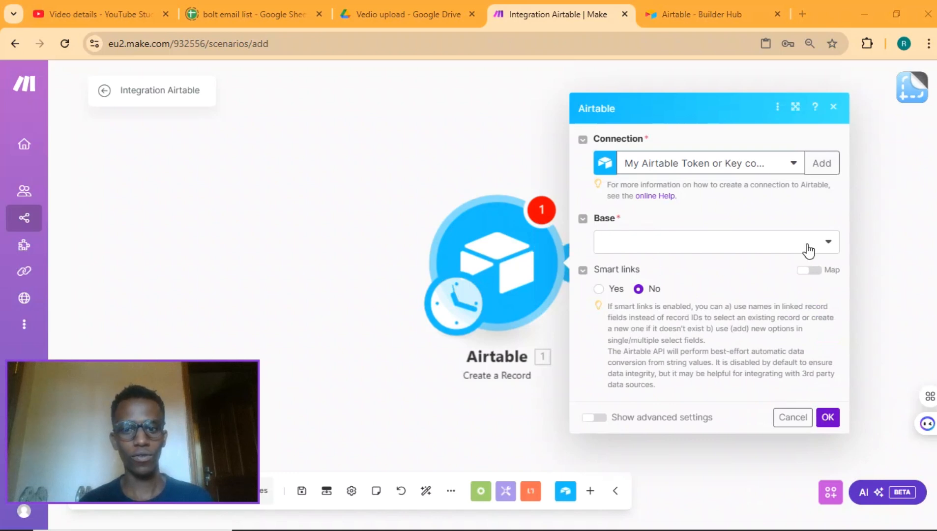
- Set the module's base to Untitled Base and start another connection showing its type choices
{"action": "left_click", "coordinate": [715, 242]}
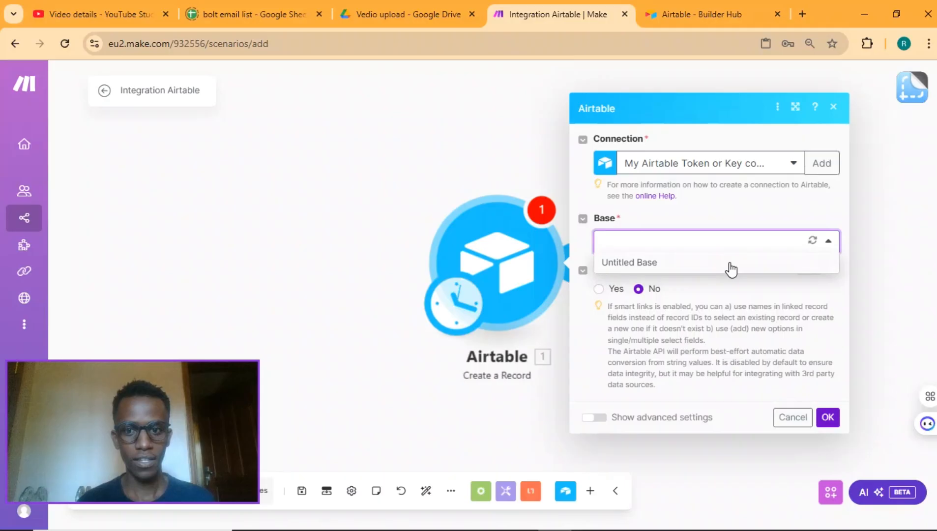
{"action": "left_click", "coordinate": [630, 263]}
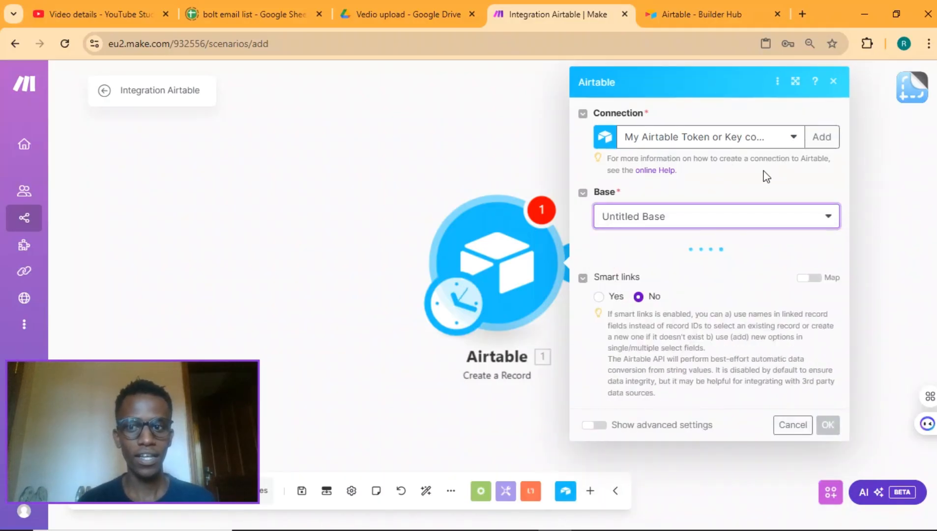
{"action": "left_click", "coordinate": [822, 136]}
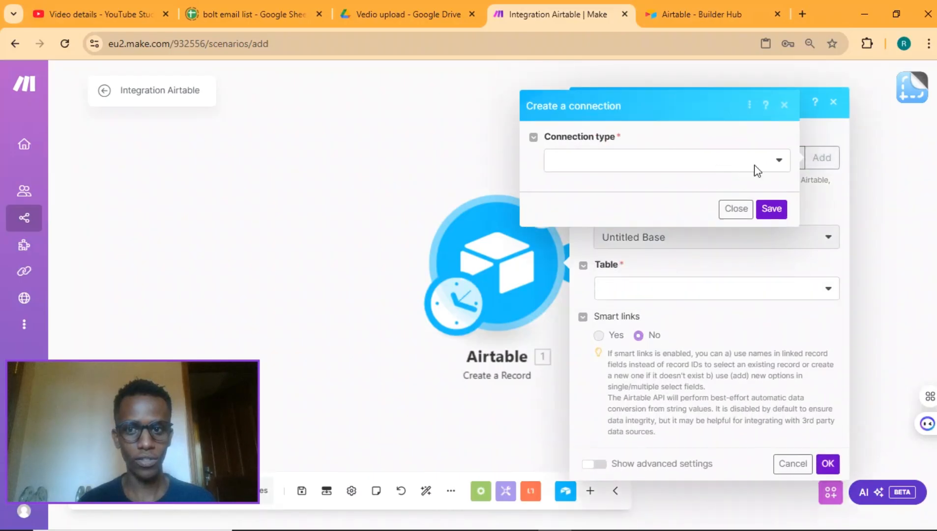
{"action": "left_click", "coordinate": [666, 160]}
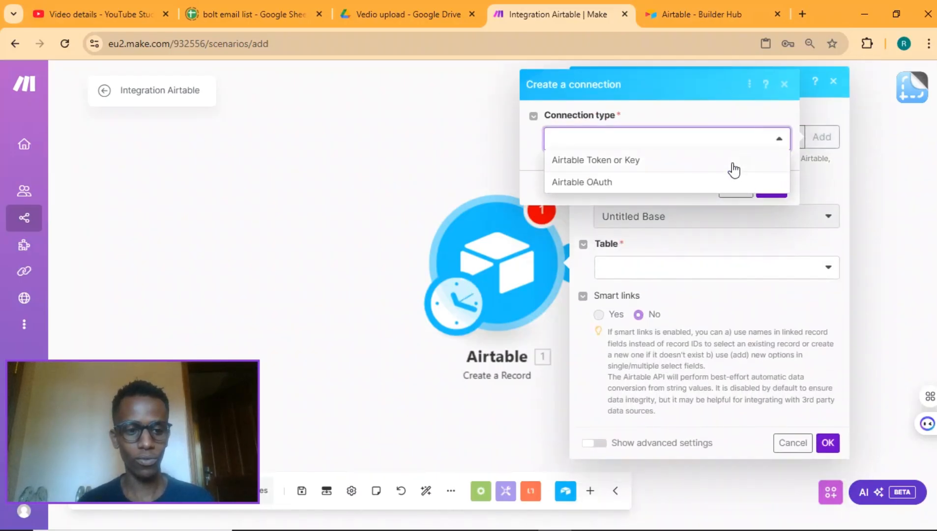
{"action": "mouse_move", "coordinate": [570, 179]}
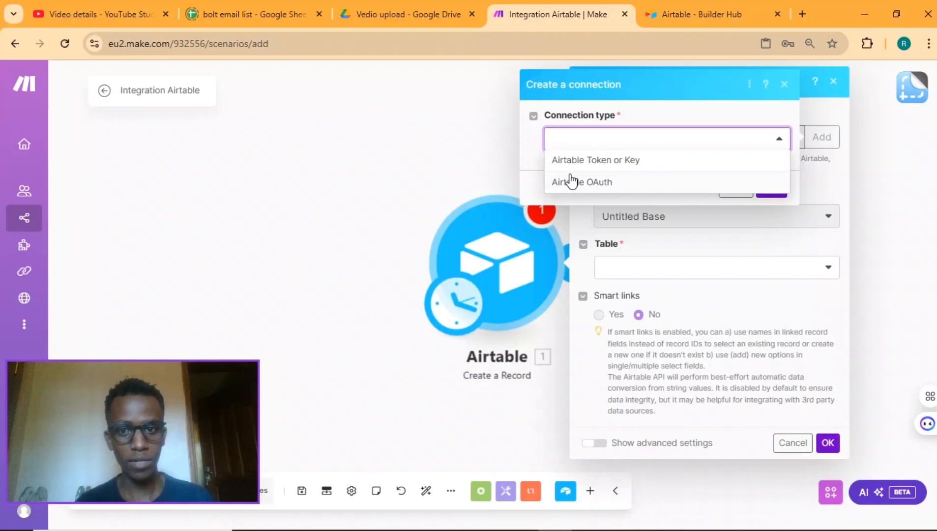
{"action": "mouse_move", "coordinate": [628, 169]}
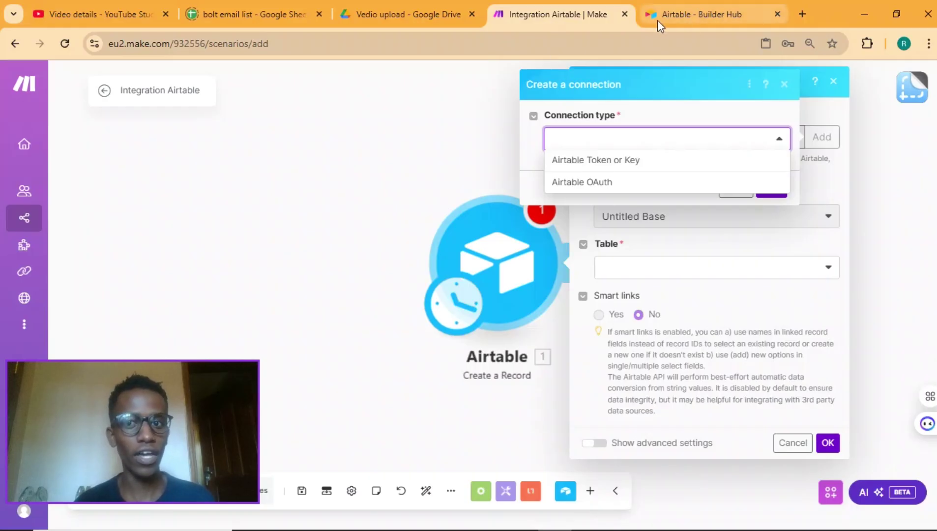
{"action": "mouse_move", "coordinate": [564, 83]}
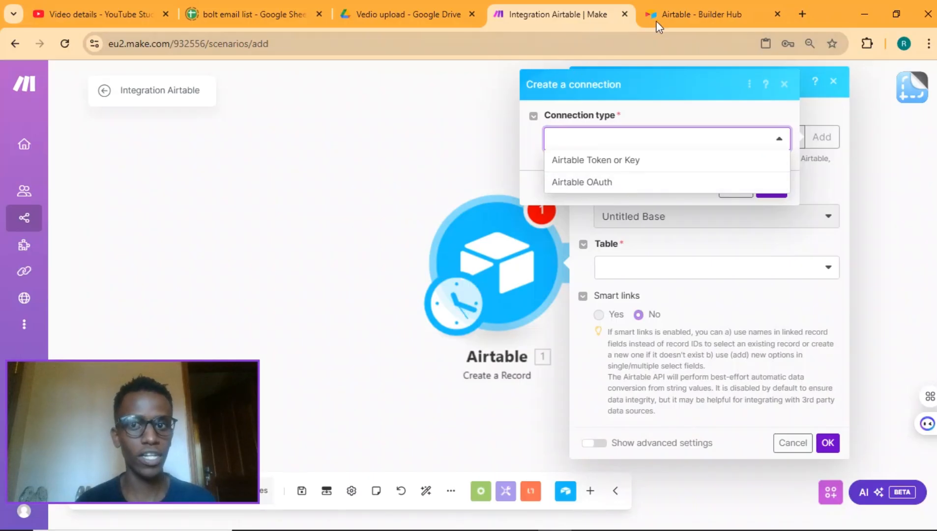
{"action": "mouse_move", "coordinate": [689, 14]}
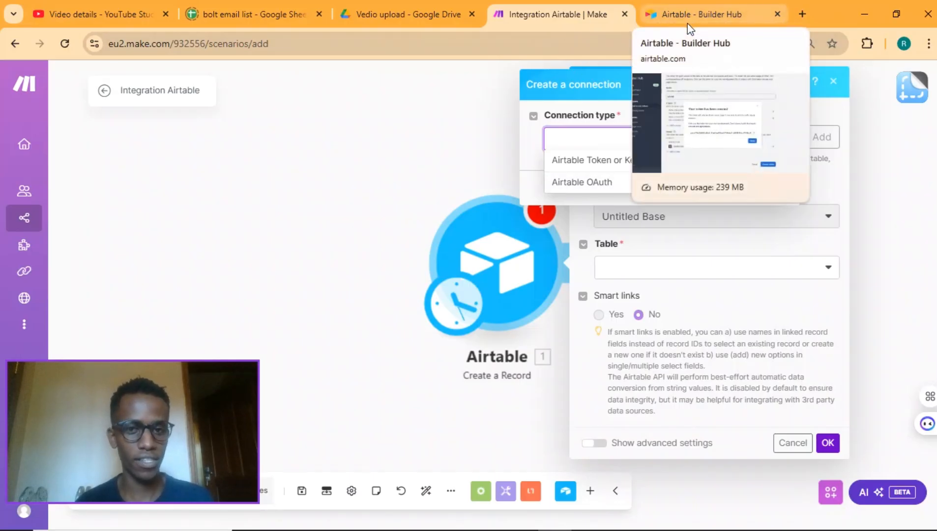
{"action": "mouse_move", "coordinate": [417, 203]}
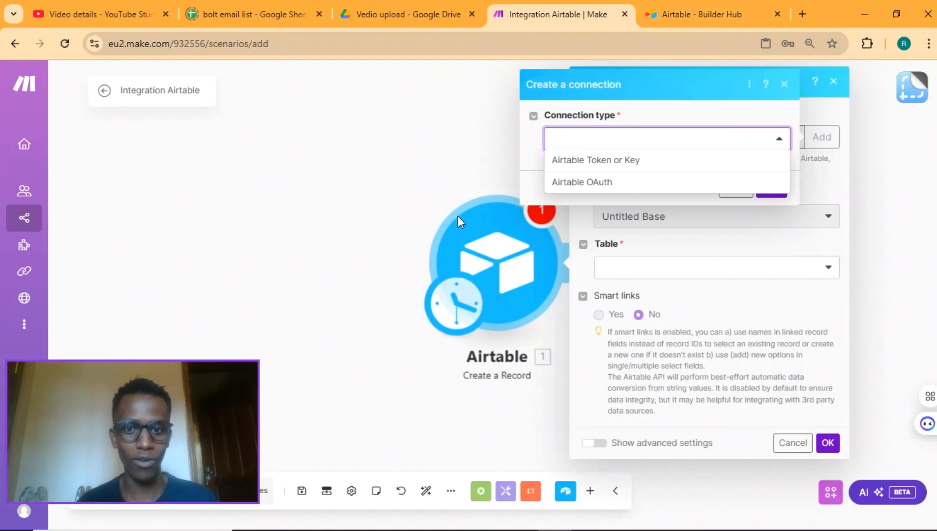
{"action": "mouse_move", "coordinate": [496, 431]}
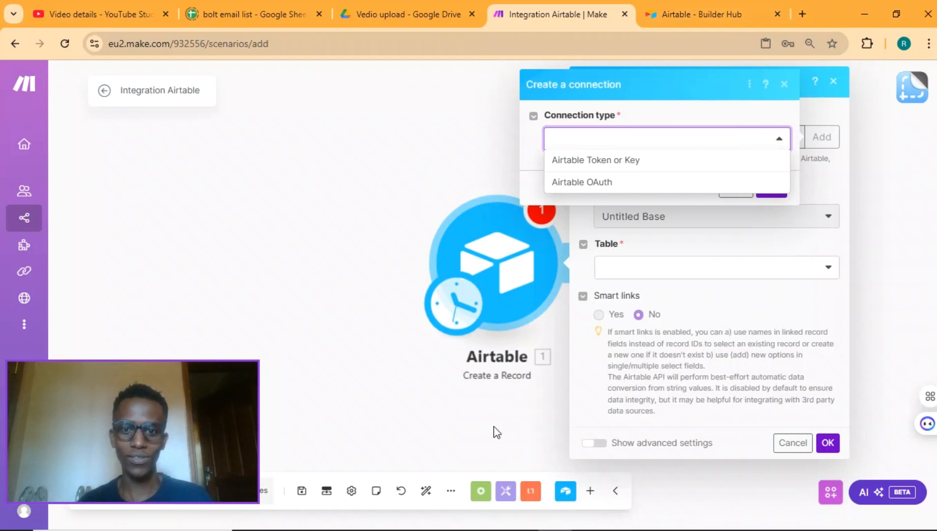